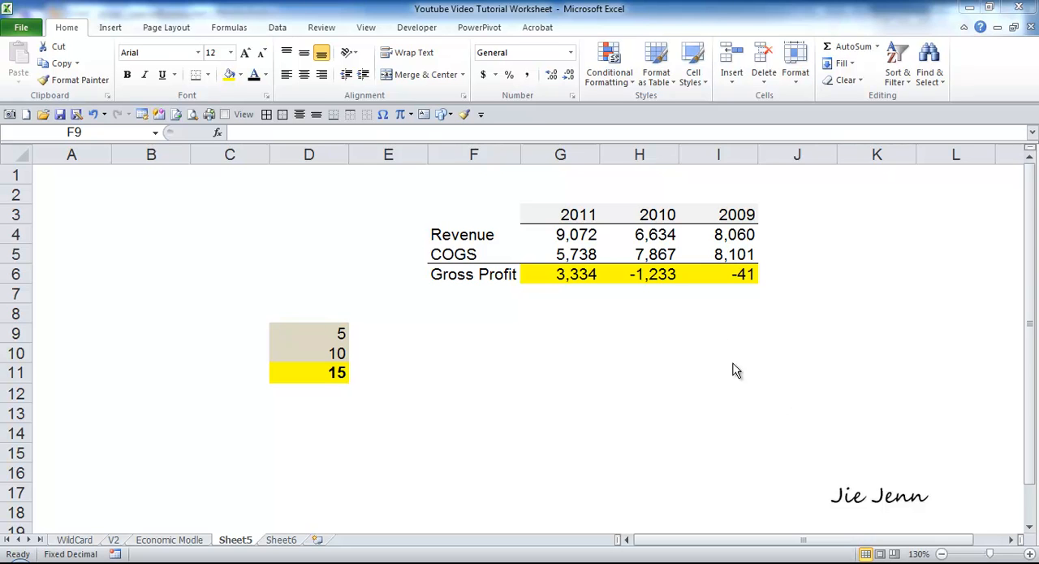
{"action": "mouse_move", "coordinate": [683, 339]}
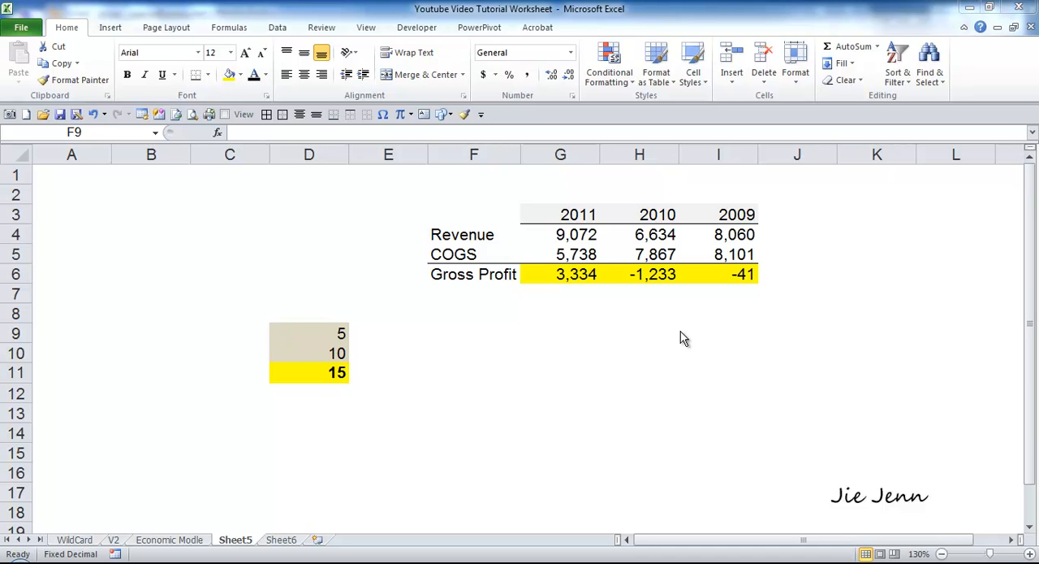
{"action": "mouse_move", "coordinate": [674, 357]}
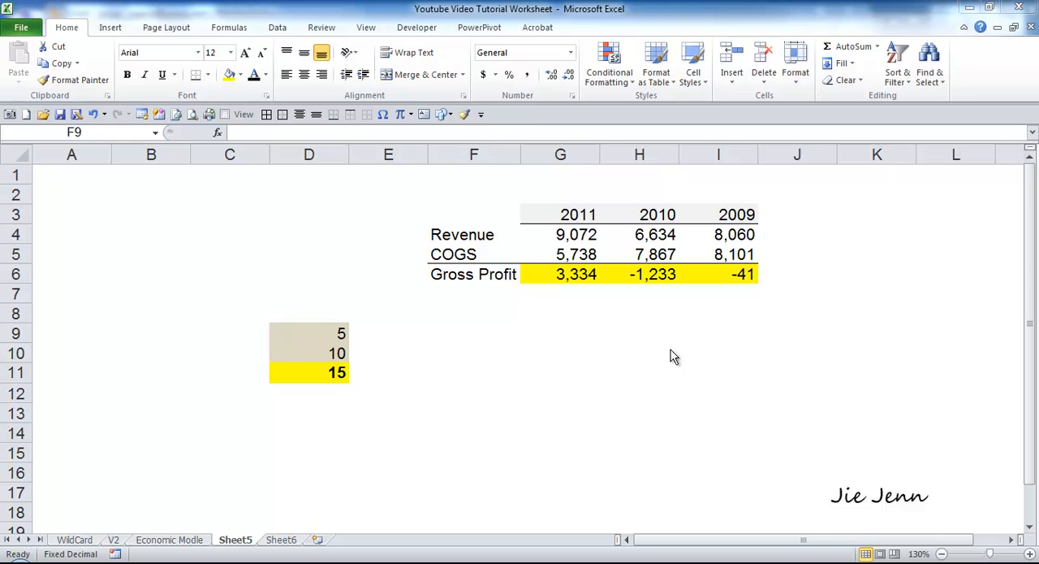
Protect the worksheet with no password, keeping the default selection permissions
{"action": "left_click", "coordinate": [473, 332]}
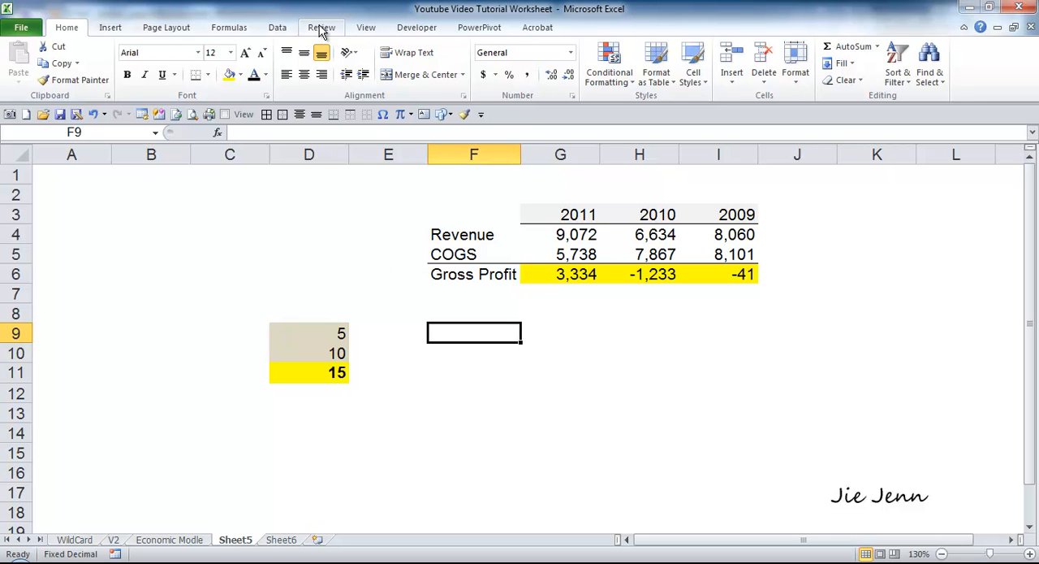
{"action": "left_click", "coordinate": [321, 27]}
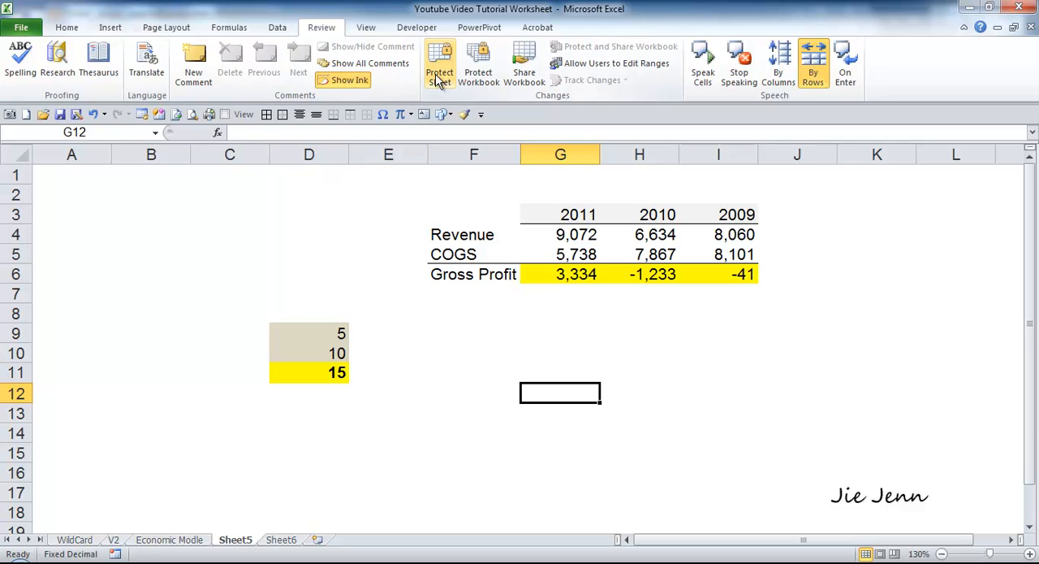
{"action": "mouse_move", "coordinate": [383, 47]}
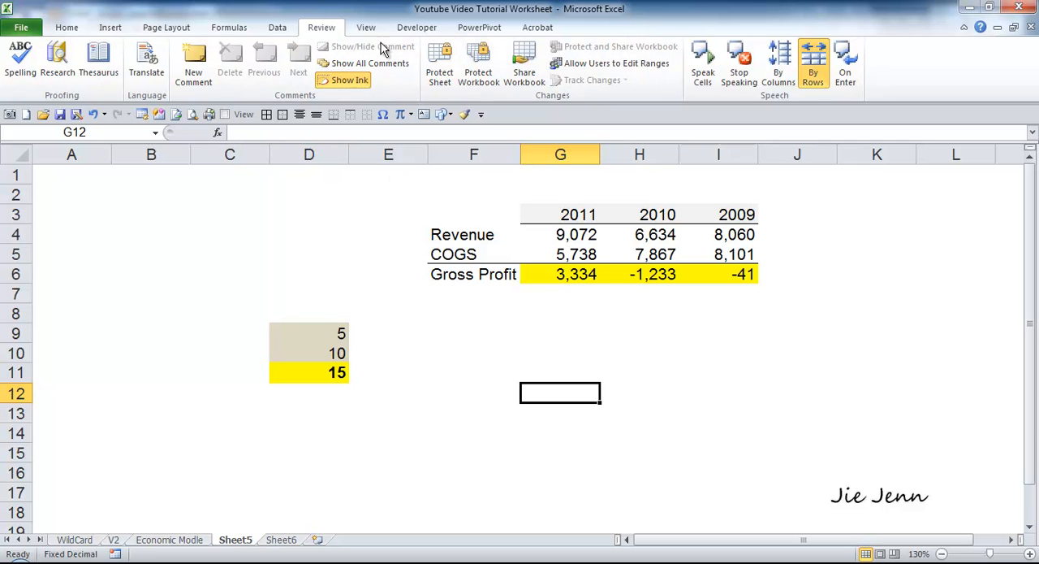
{"action": "left_click", "coordinate": [439, 61]}
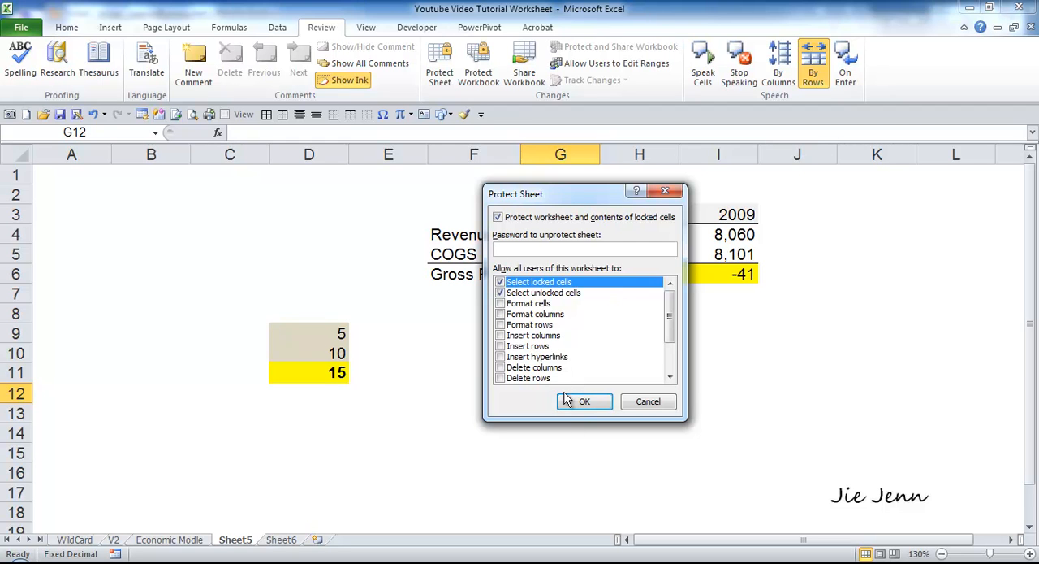
{"action": "left_click", "coordinate": [584, 400]}
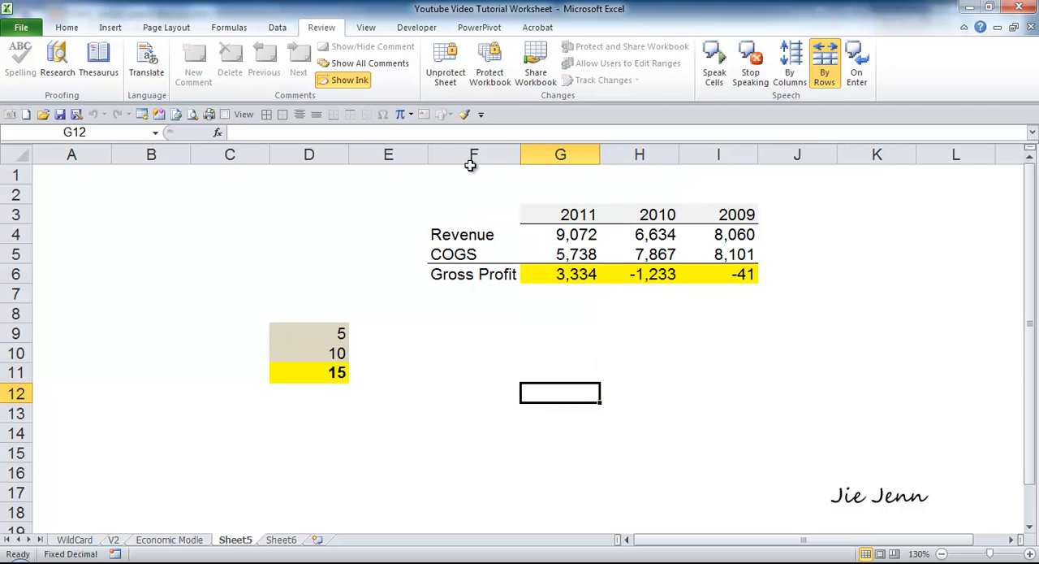
{"action": "mouse_move", "coordinate": [527, 488]}
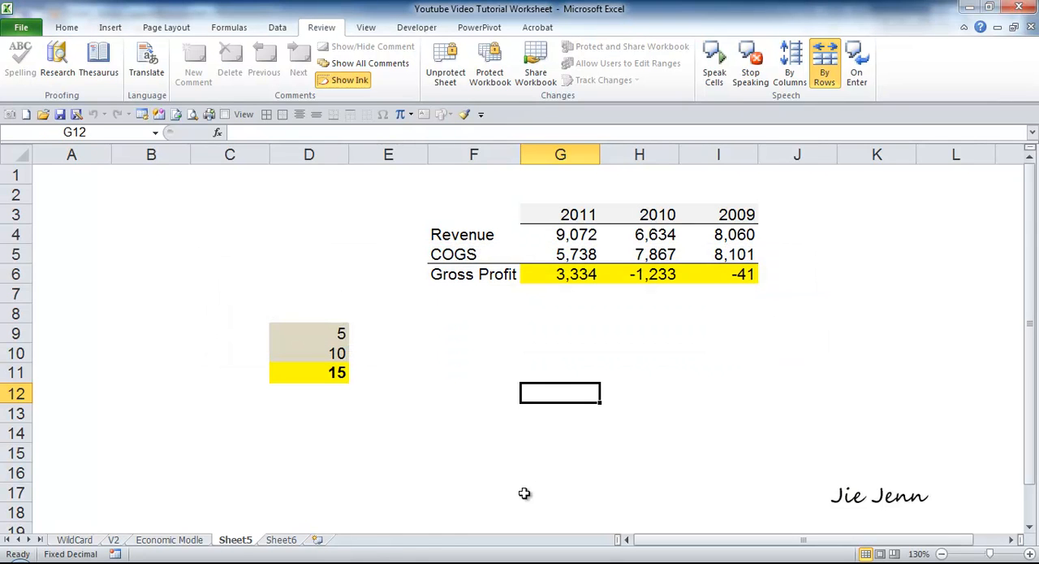
Unprotect the sheet and click away from the Gross Profit cells onto empty cells
{"action": "left_click", "coordinate": [560, 254]}
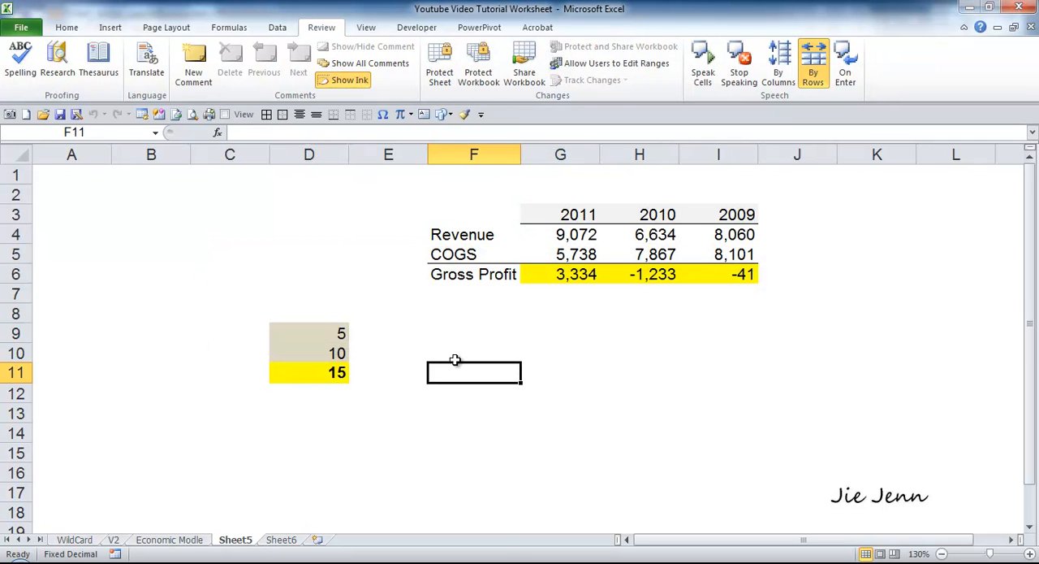
{"action": "mouse_move", "coordinate": [583, 283]}
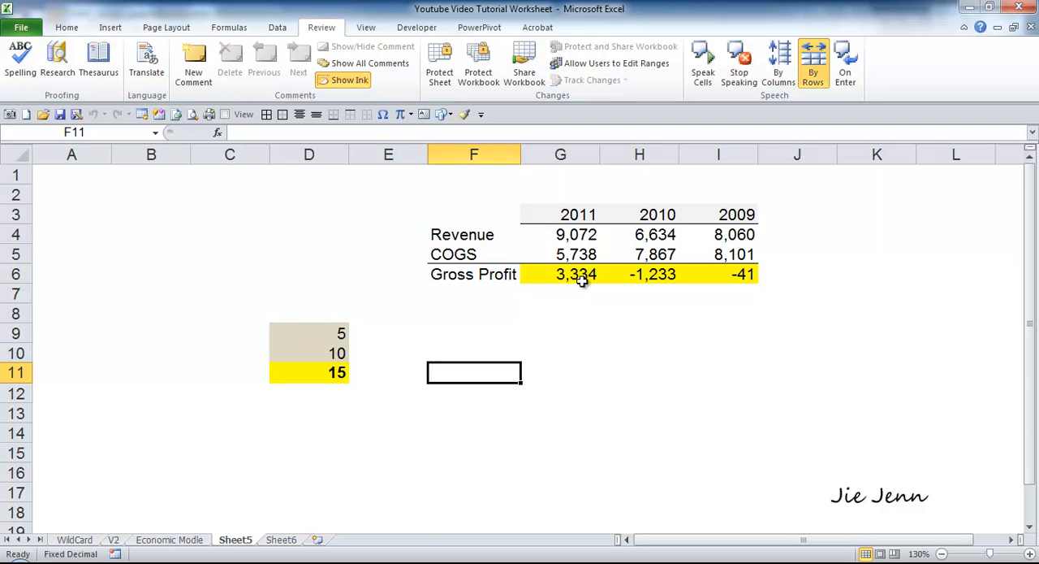
{"action": "mouse_move", "coordinate": [558, 275]}
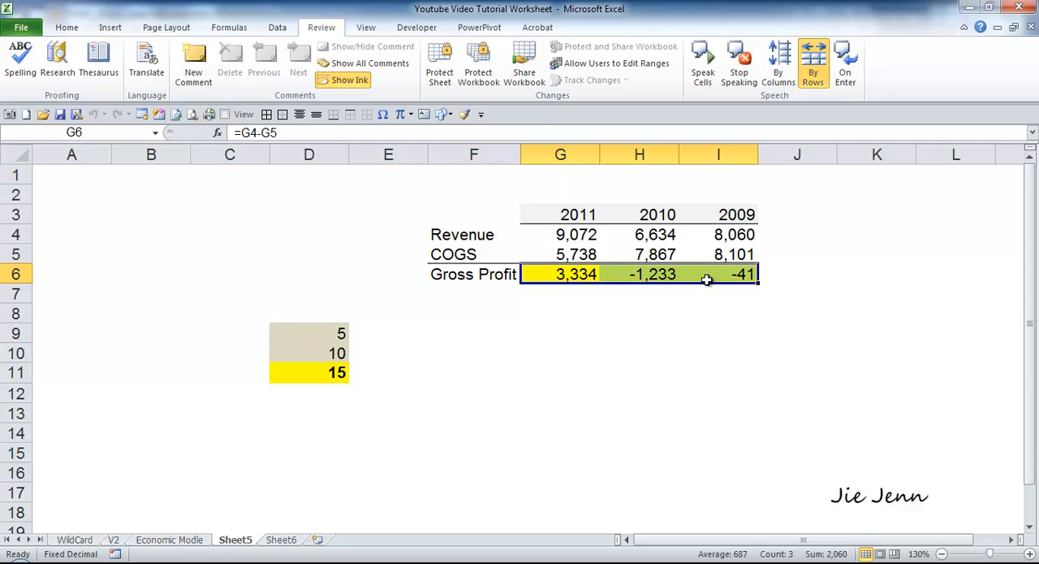
{"action": "left_click", "coordinate": [474, 352]}
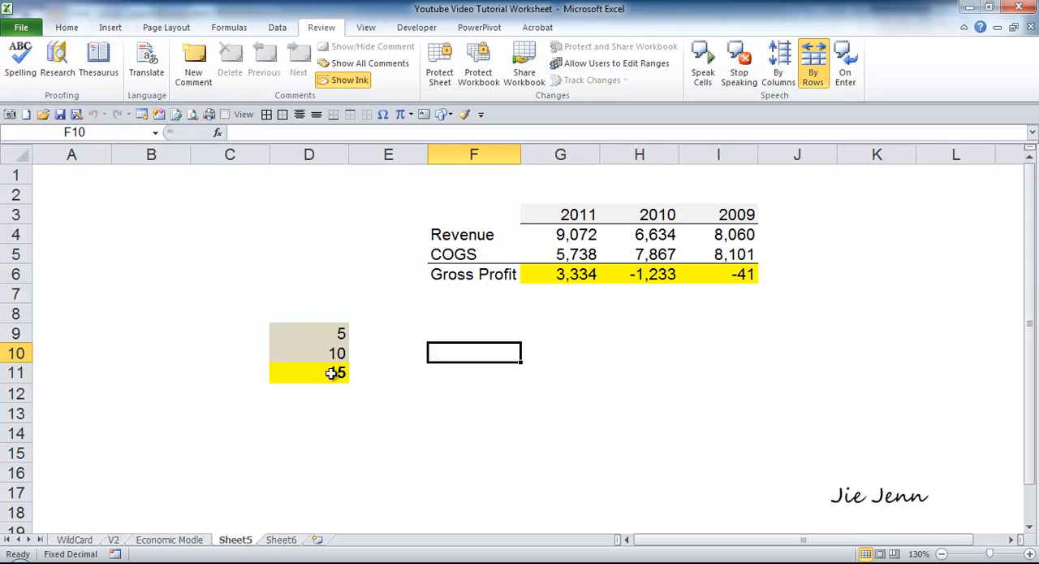
{"action": "left_click", "coordinate": [474, 333]}
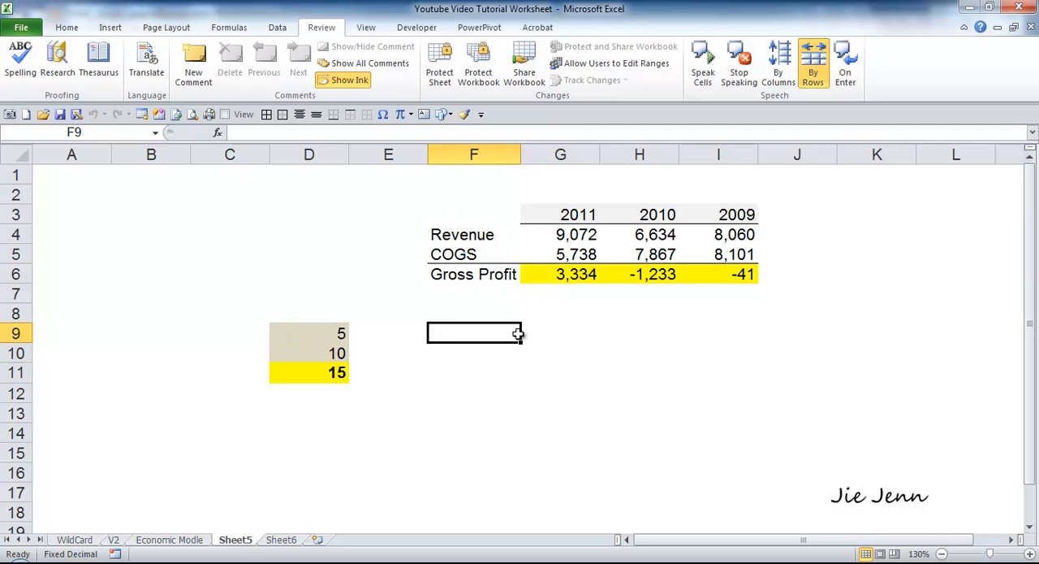
{"action": "mouse_move", "coordinate": [108, 201]}
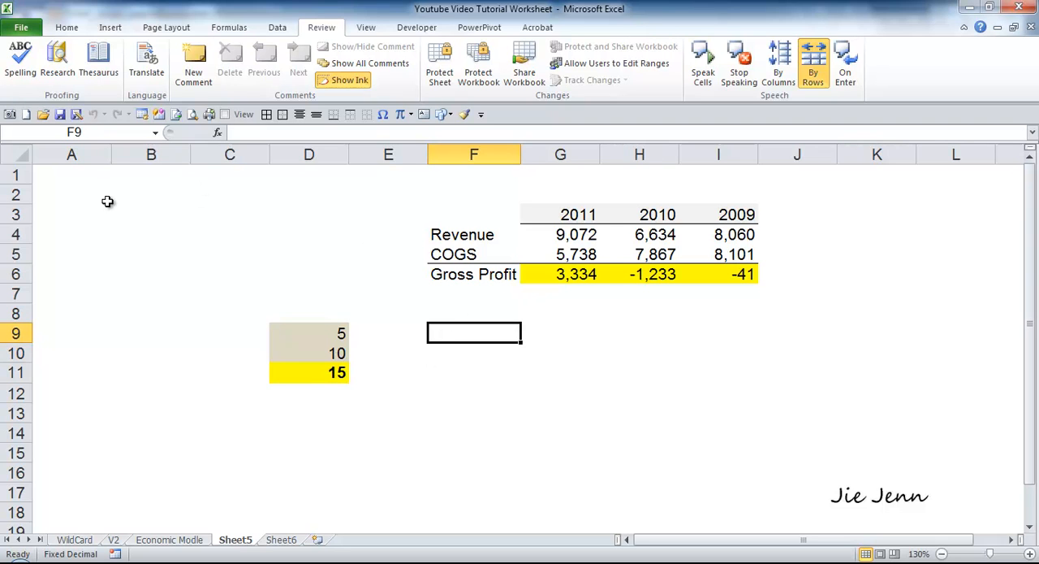
Select all cells and untick Locked in Format Cells' Protection settings
{"action": "left_click", "coordinate": [151, 214]}
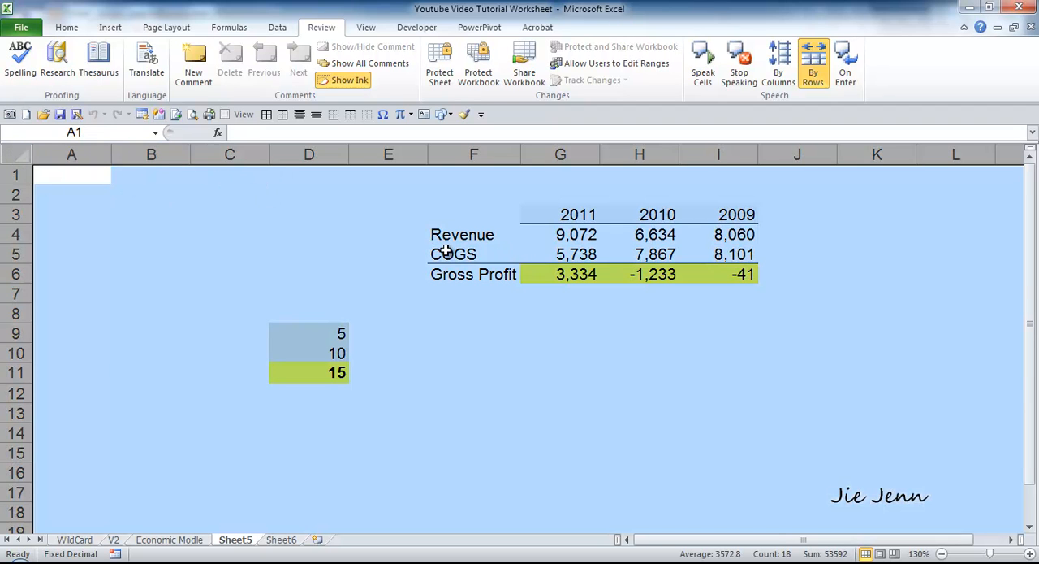
{"action": "mouse_move", "coordinate": [80, 11]}
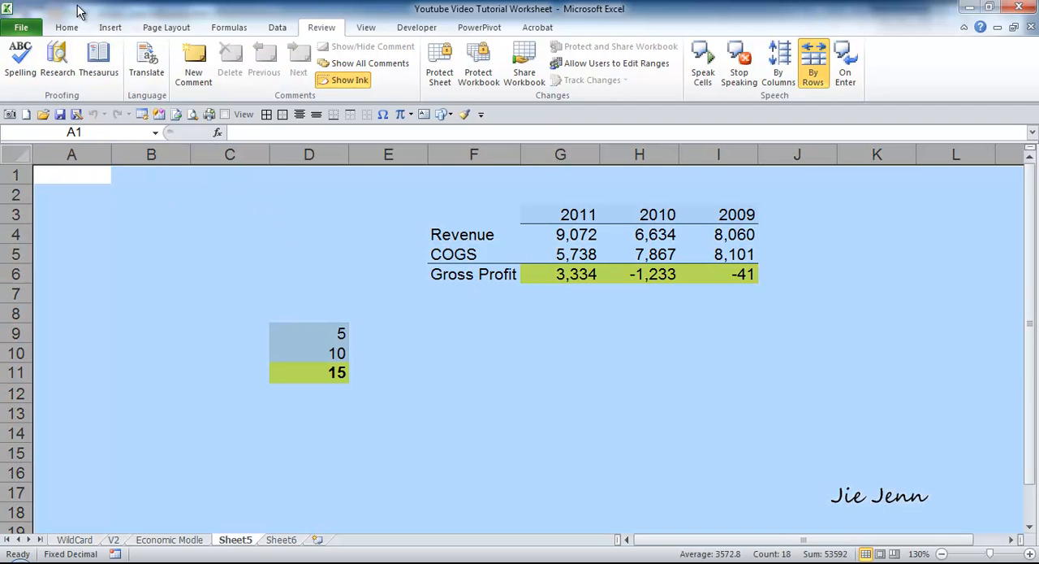
{"action": "left_click", "coordinate": [66, 27]}
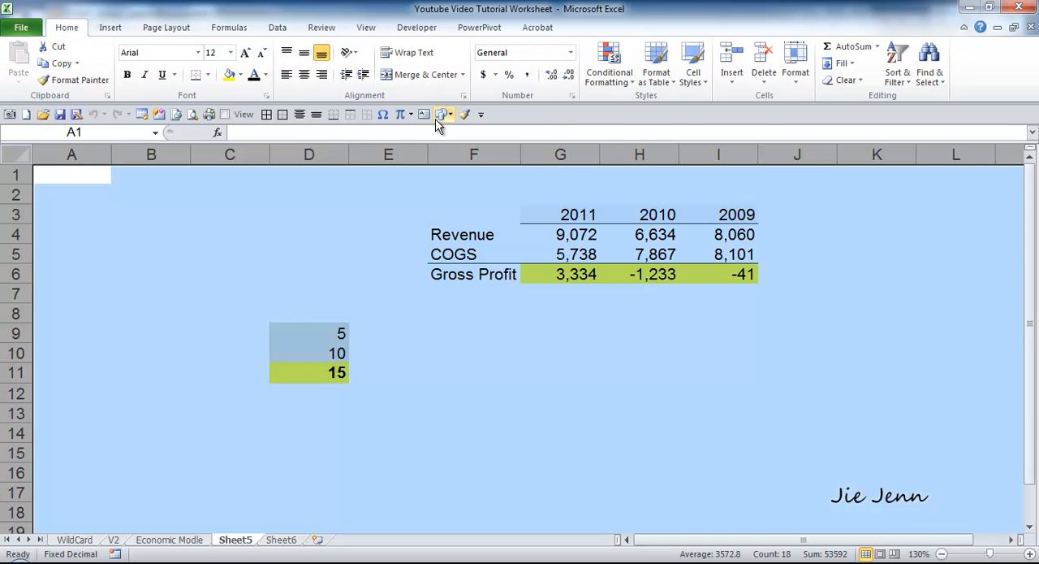
{"action": "mouse_move", "coordinate": [503, 128]}
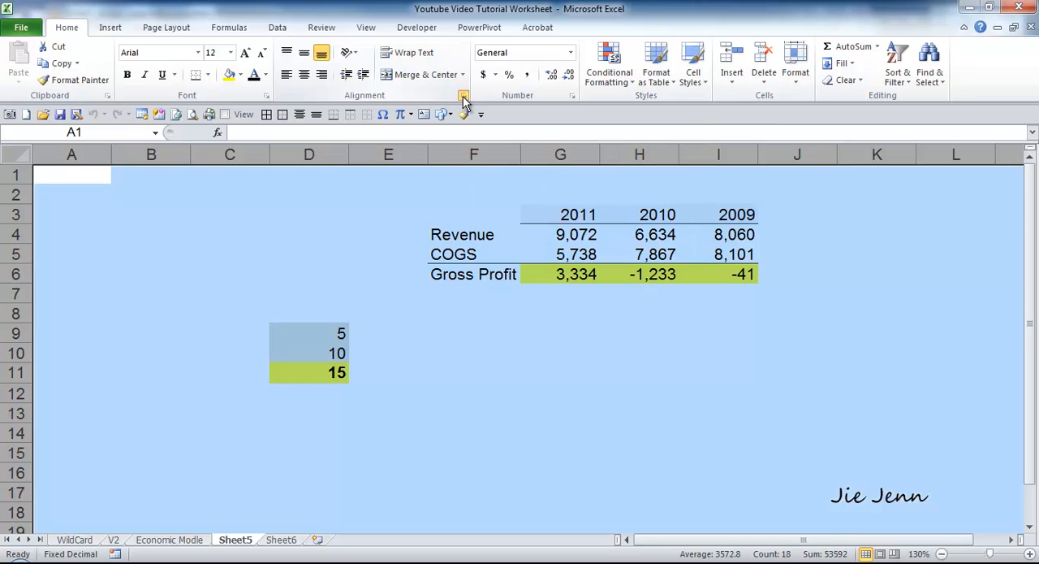
{"action": "left_click", "coordinate": [463, 95]}
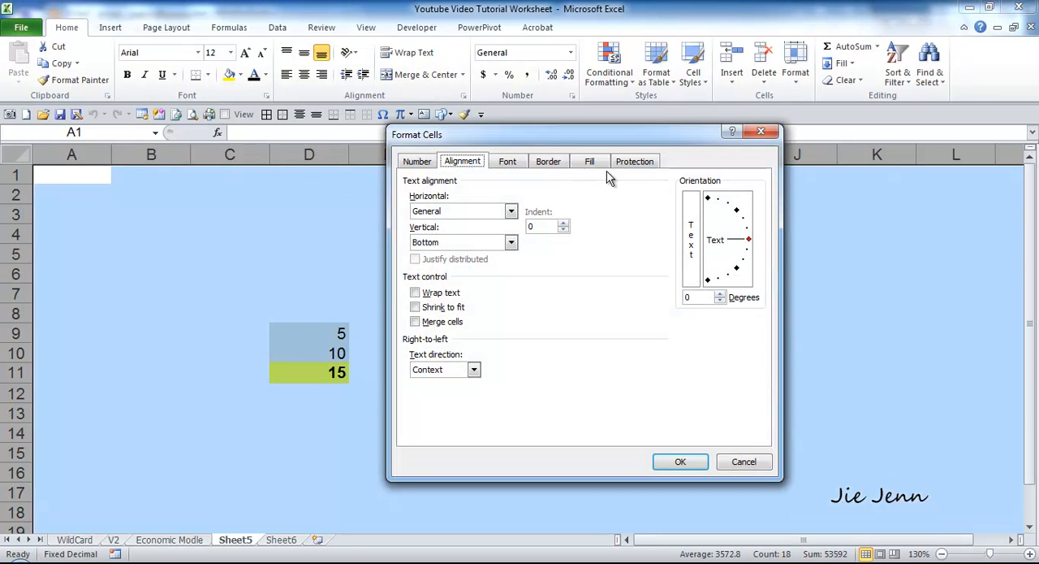
{"action": "left_click", "coordinate": [635, 161]}
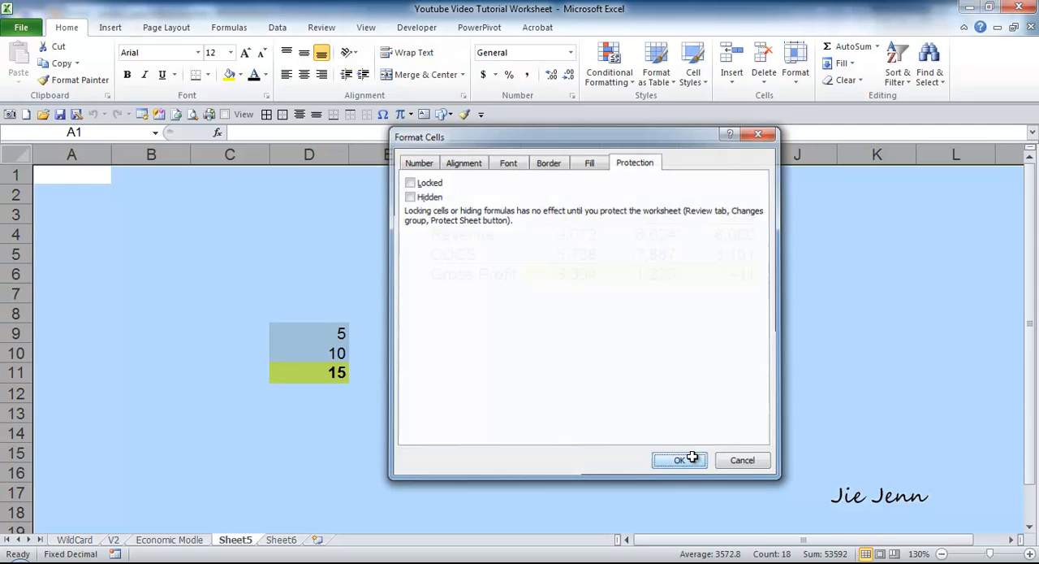
{"action": "left_click", "coordinate": [679, 460]}
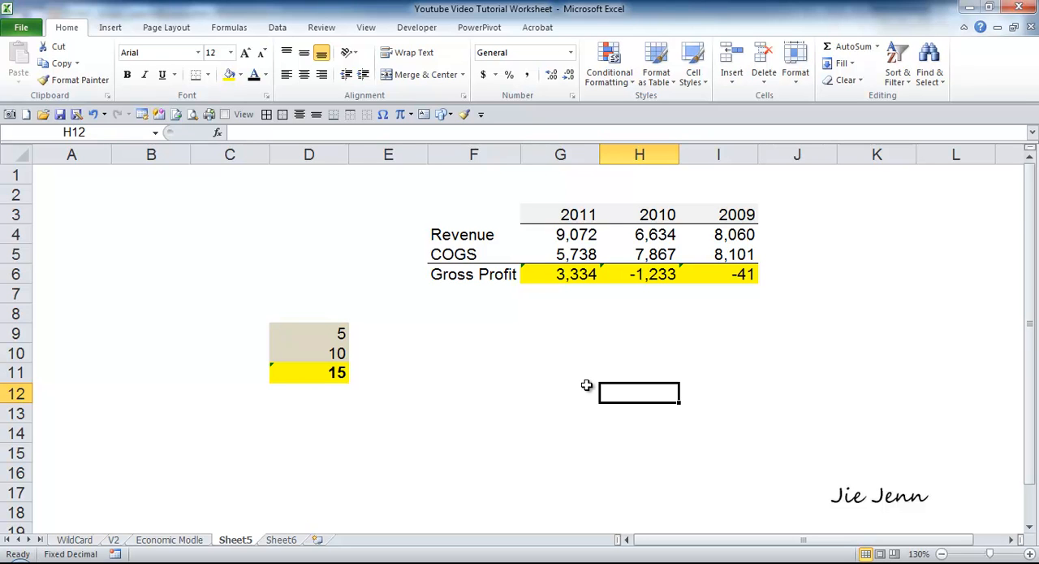
{"action": "mouse_move", "coordinate": [484, 328]}
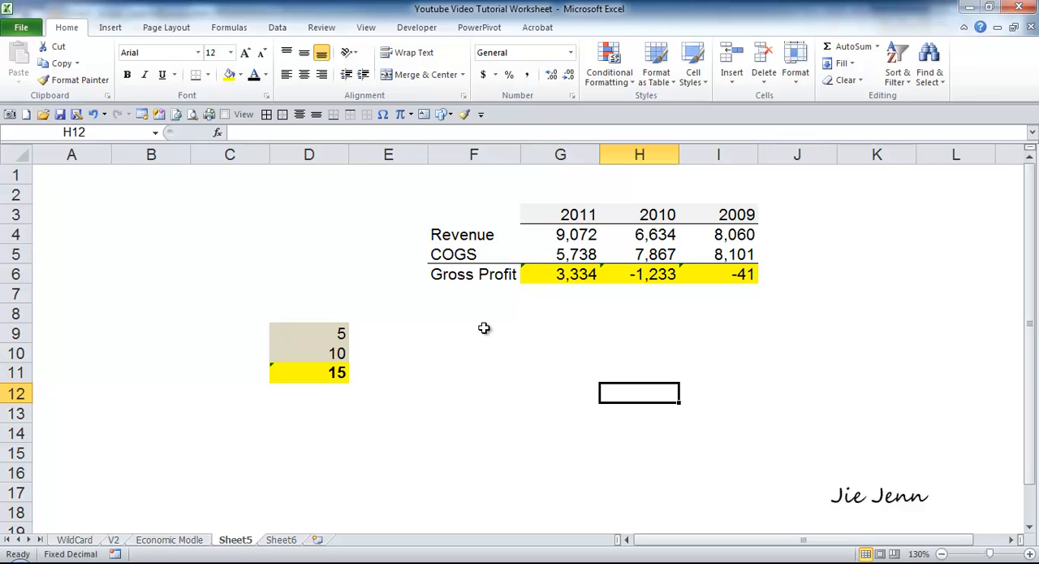
{"action": "left_click", "coordinate": [473, 333]}
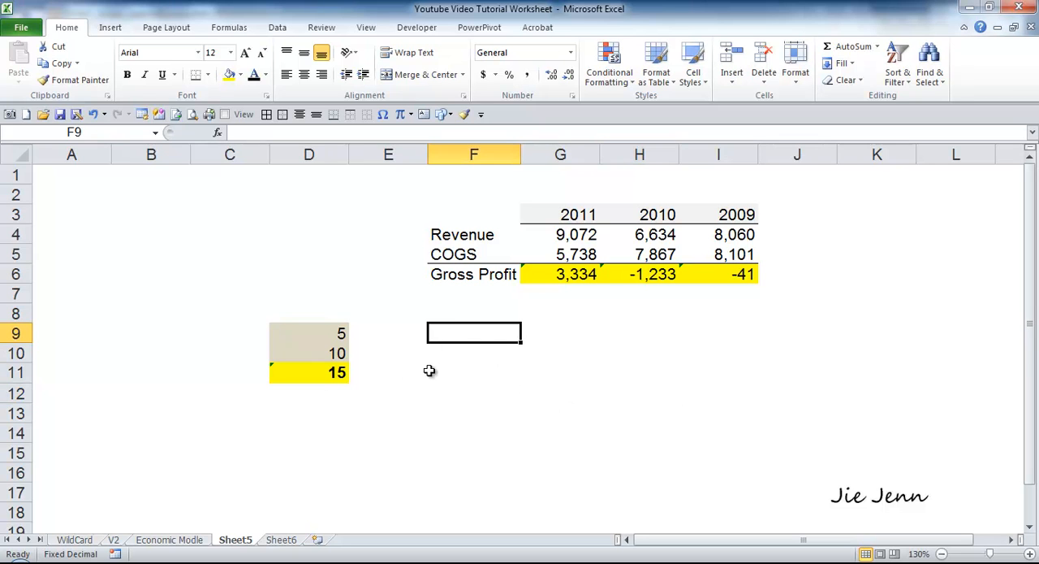
{"action": "left_click", "coordinate": [473, 372]}
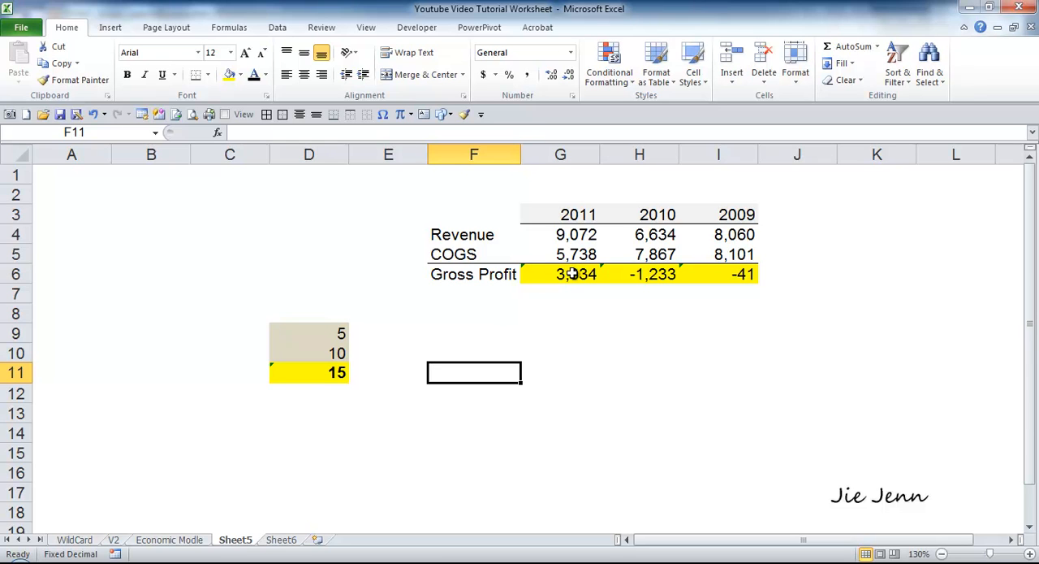
{"action": "left_click", "coordinate": [561, 313]}
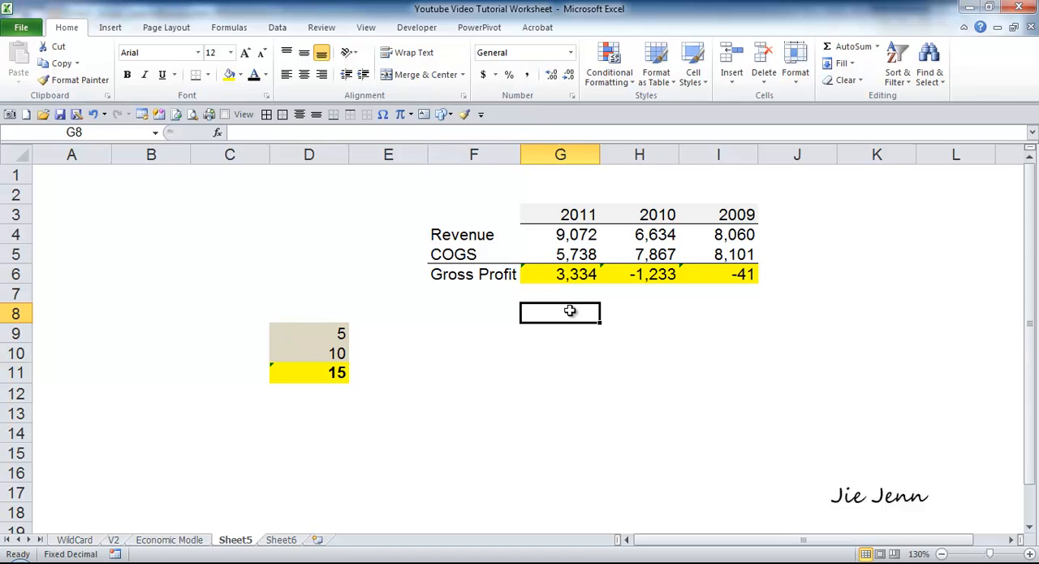
{"action": "left_click", "coordinate": [473, 332]}
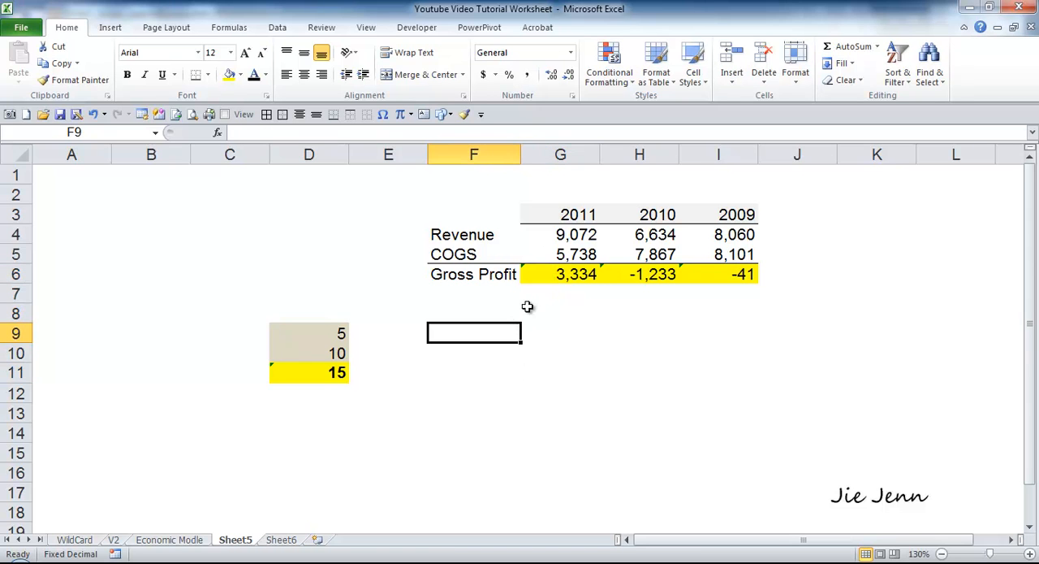
{"action": "left_click", "coordinate": [578, 273]}
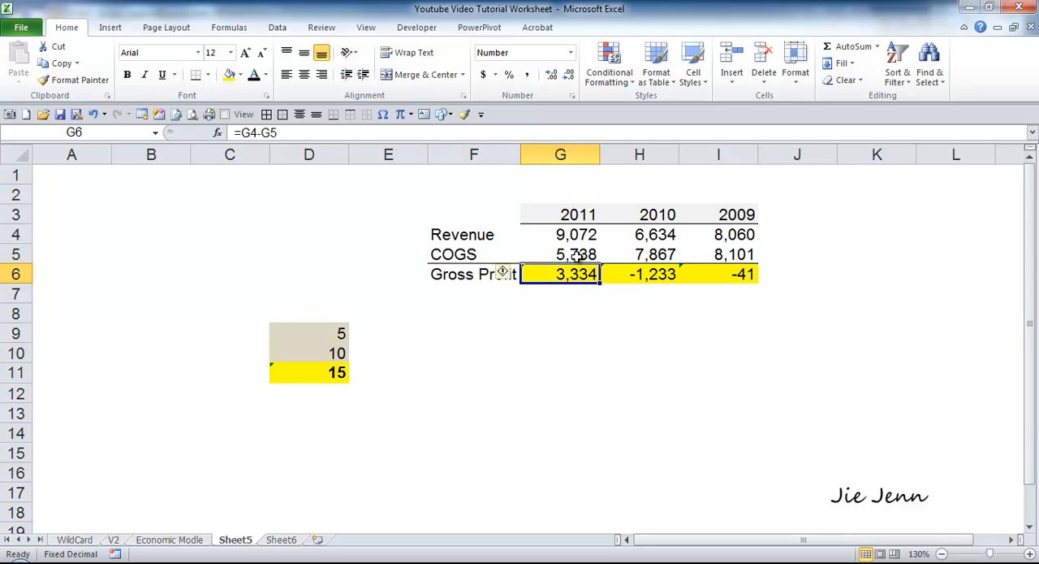
Mark the Gross Profit cells G6:I6 as Locked via Format Cells
{"action": "left_click", "coordinate": [560, 293]}
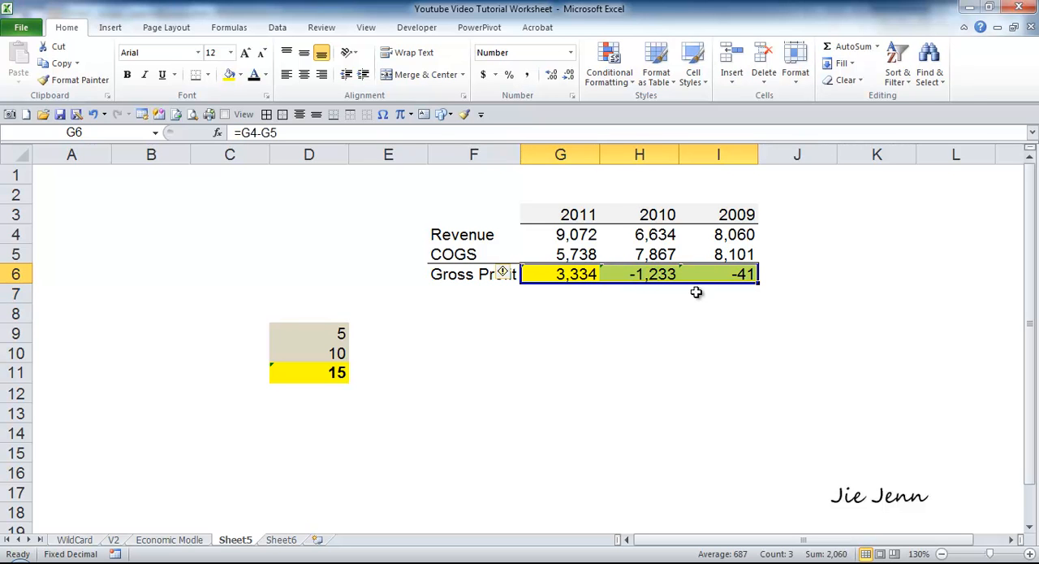
{"action": "mouse_move", "coordinate": [530, 311]}
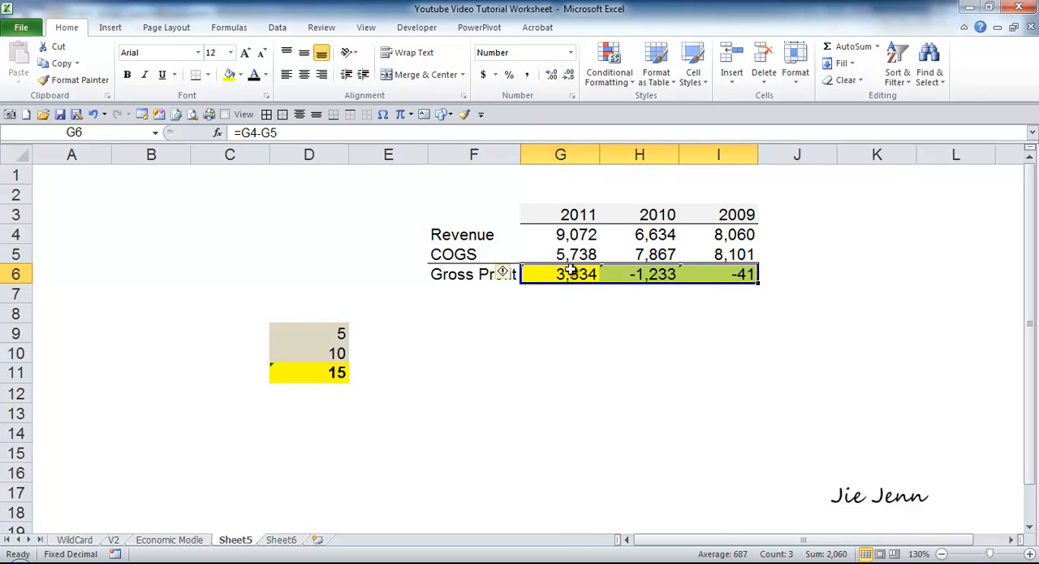
{"action": "right_click", "coordinate": [578, 273]}
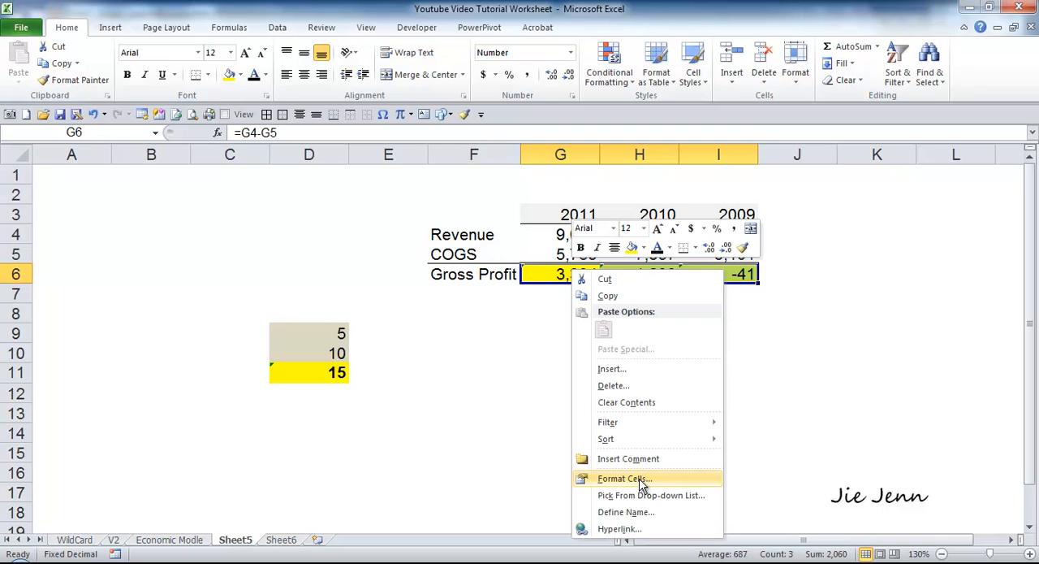
{"action": "left_click", "coordinate": [624, 477]}
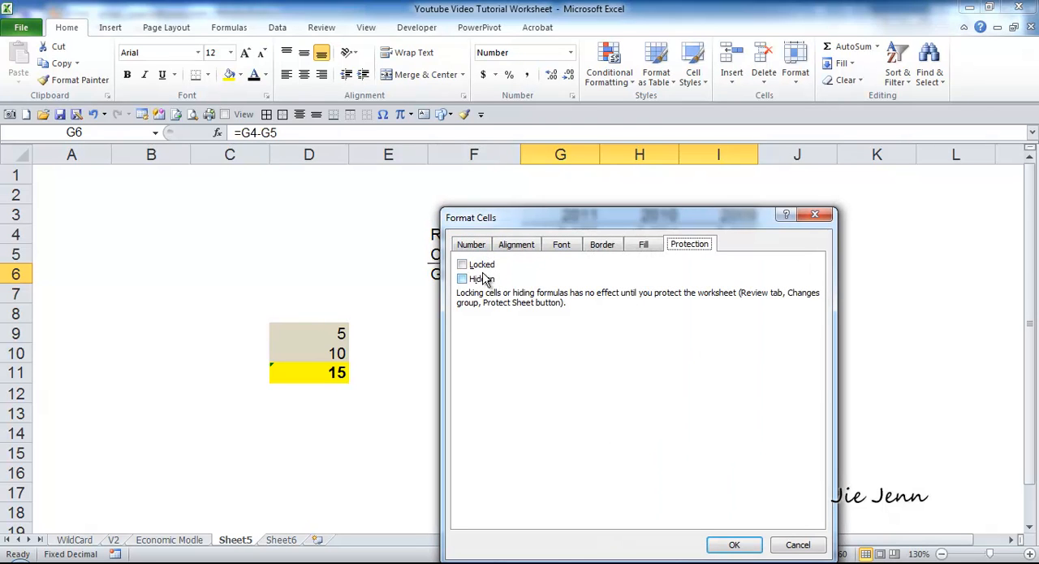
{"action": "left_click", "coordinate": [462, 264]}
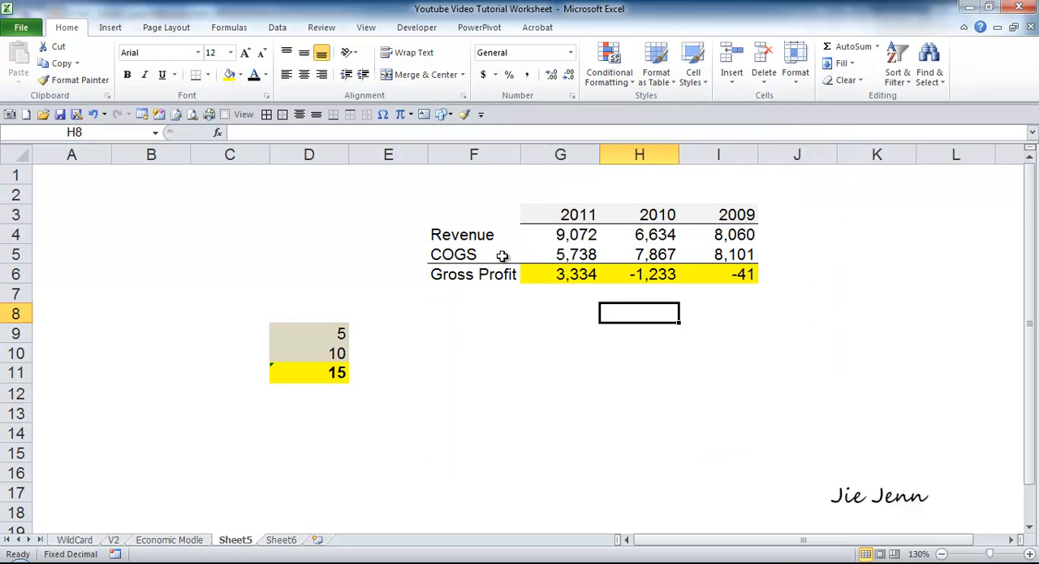
Protect the sheet again with no password and default permissions
{"action": "left_click", "coordinate": [321, 27]}
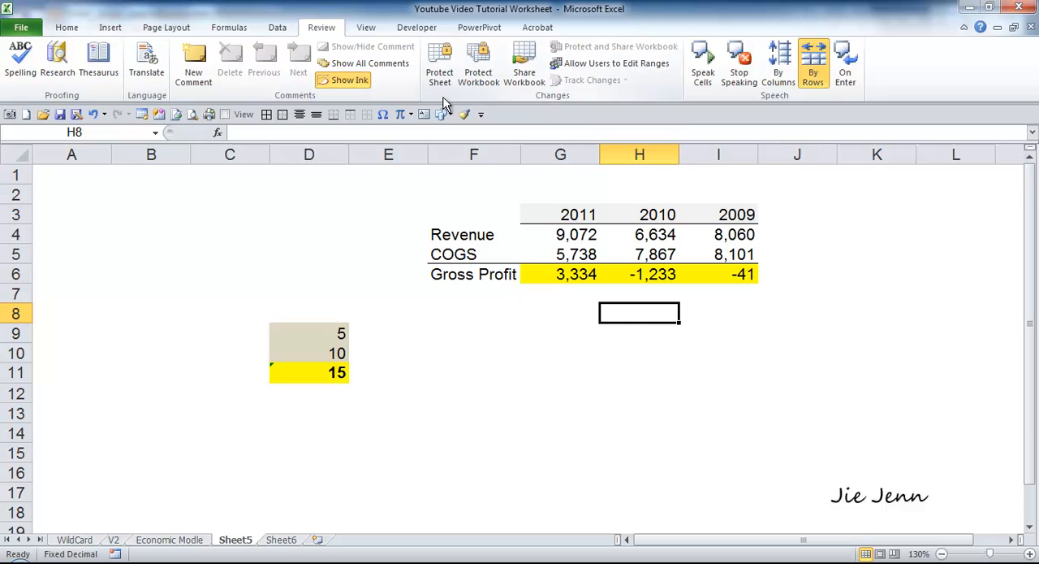
{"action": "mouse_move", "coordinate": [564, 330]}
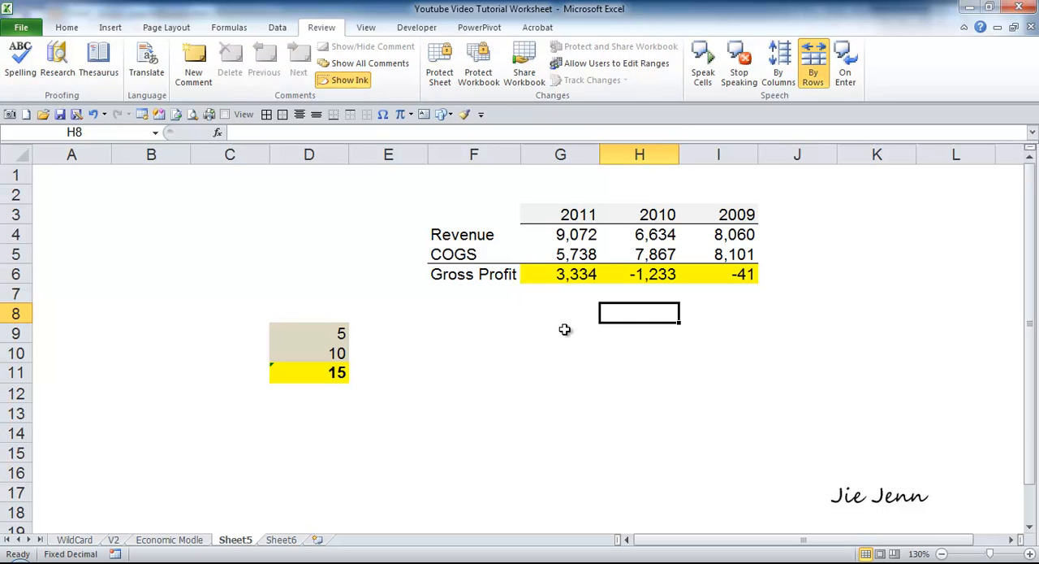
{"action": "left_click", "coordinate": [439, 61]}
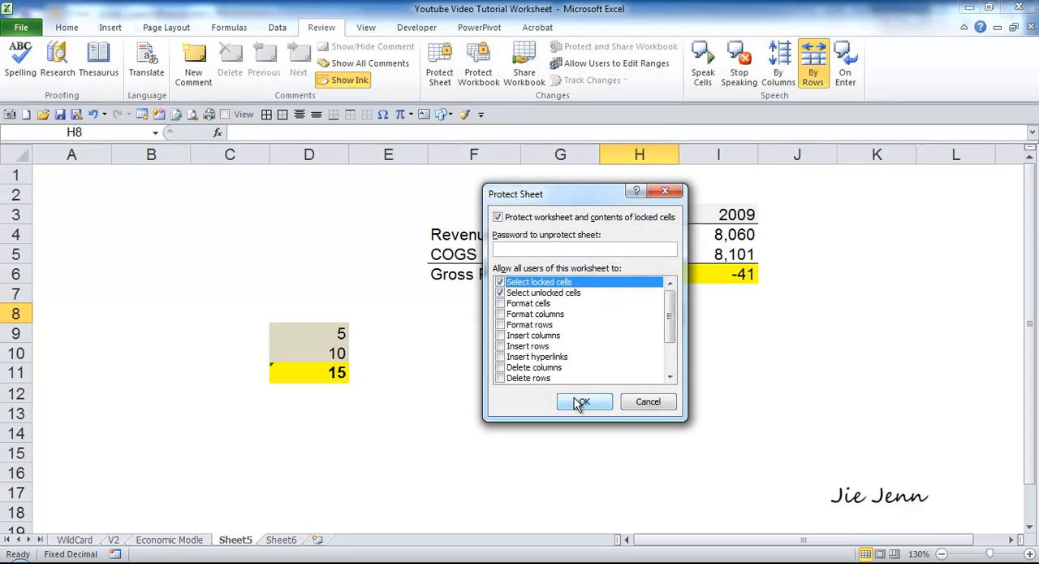
{"action": "left_click", "coordinate": [583, 401]}
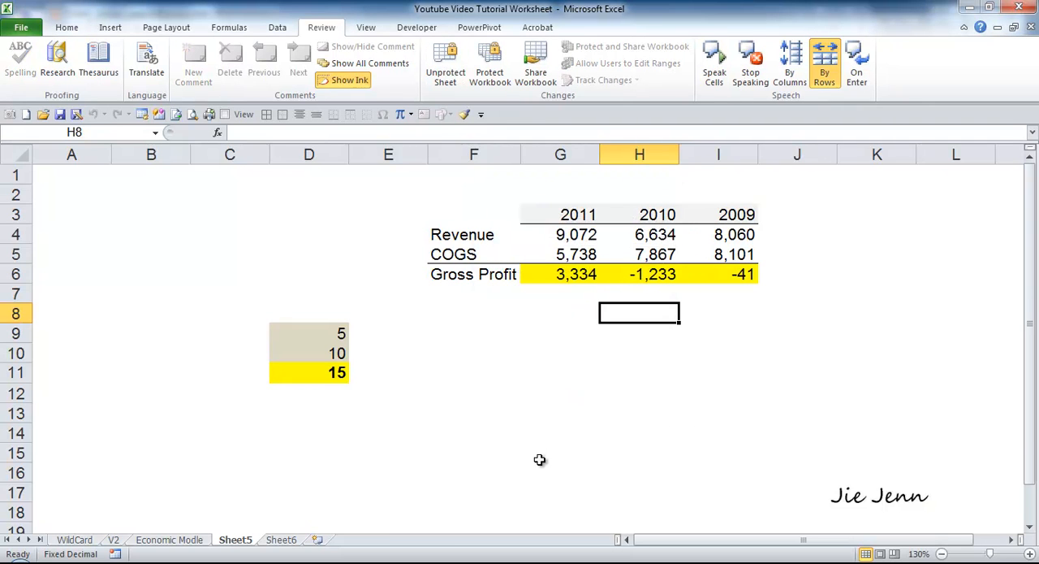
{"action": "mouse_move", "coordinate": [709, 273]}
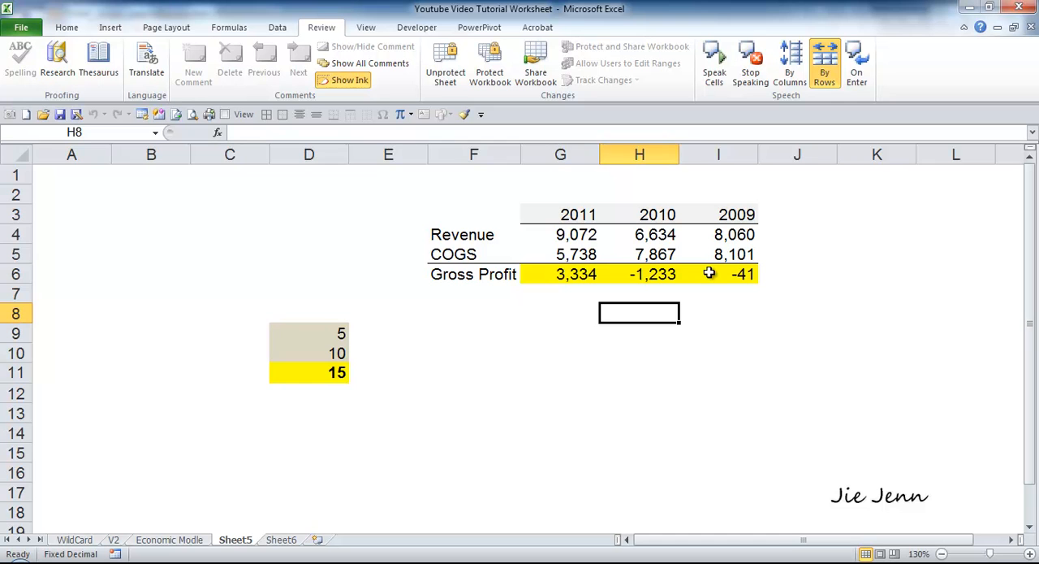
Enter 5738 in the 2011 COGS cell, then test typing 'gjk' into locked Gross Profit cells
{"action": "left_click", "coordinate": [718, 274]}
{"action": "type", "text": "f"}
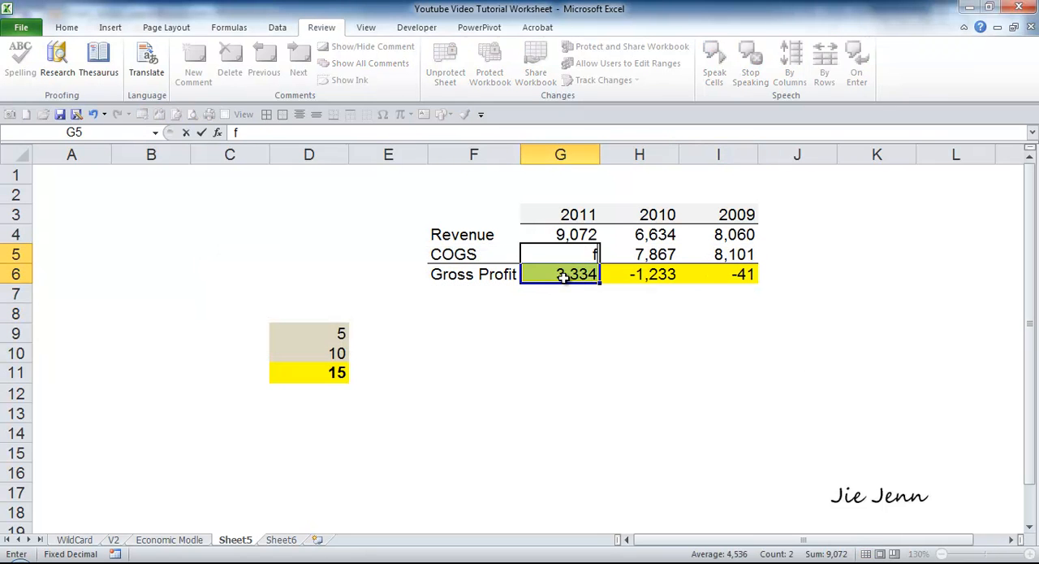
{"action": "type", "text": "5738"}
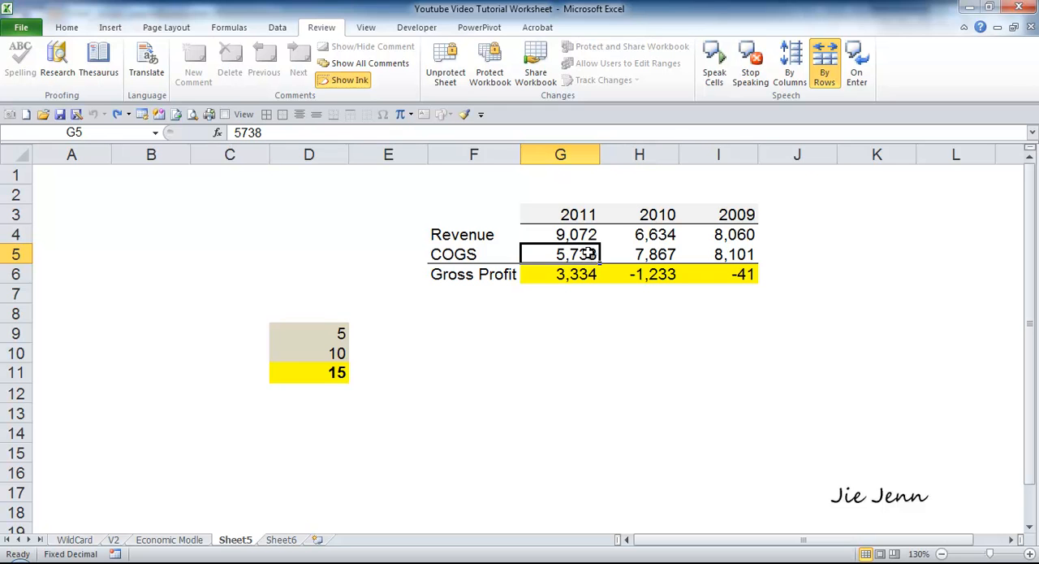
{"action": "left_click", "coordinate": [576, 274]}
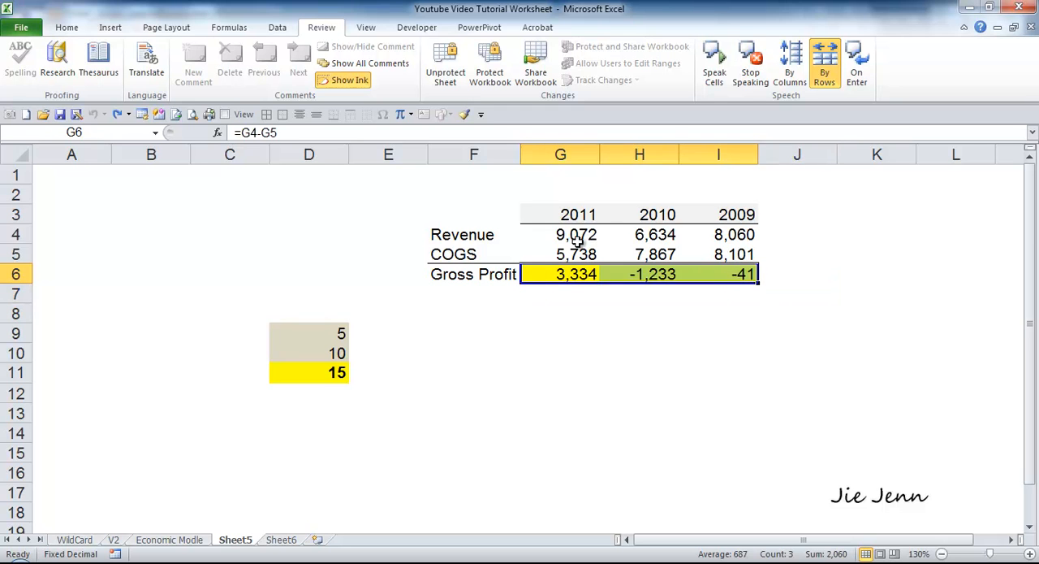
{"action": "type", "text": "gjk"}
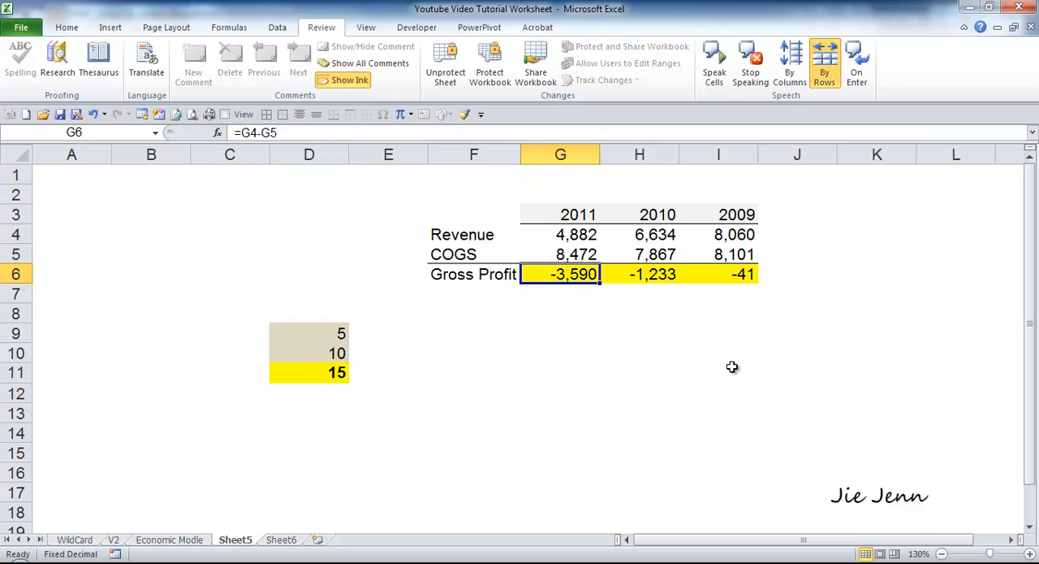
{"action": "mouse_move", "coordinate": [601, 271]}
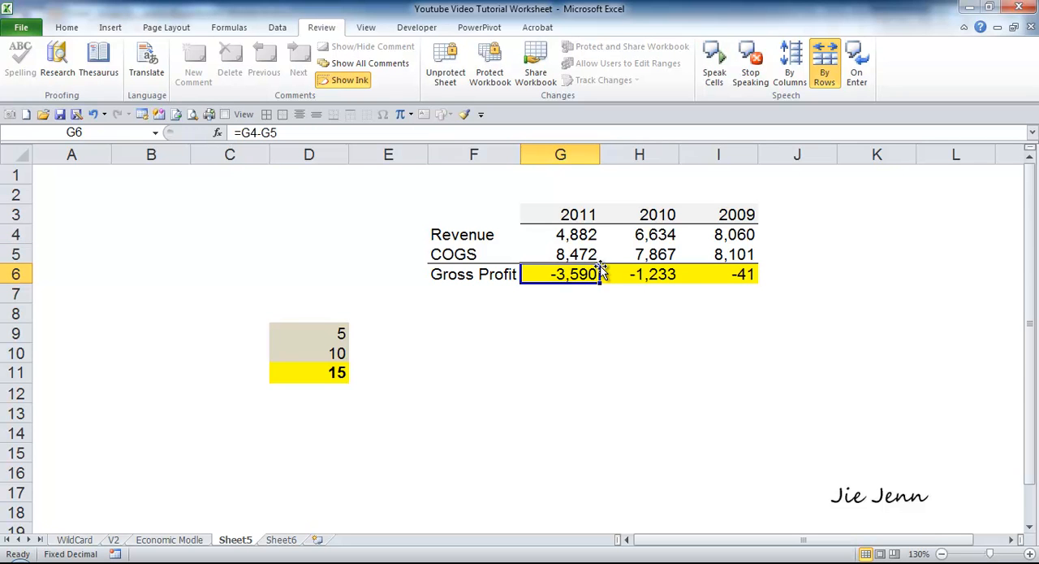